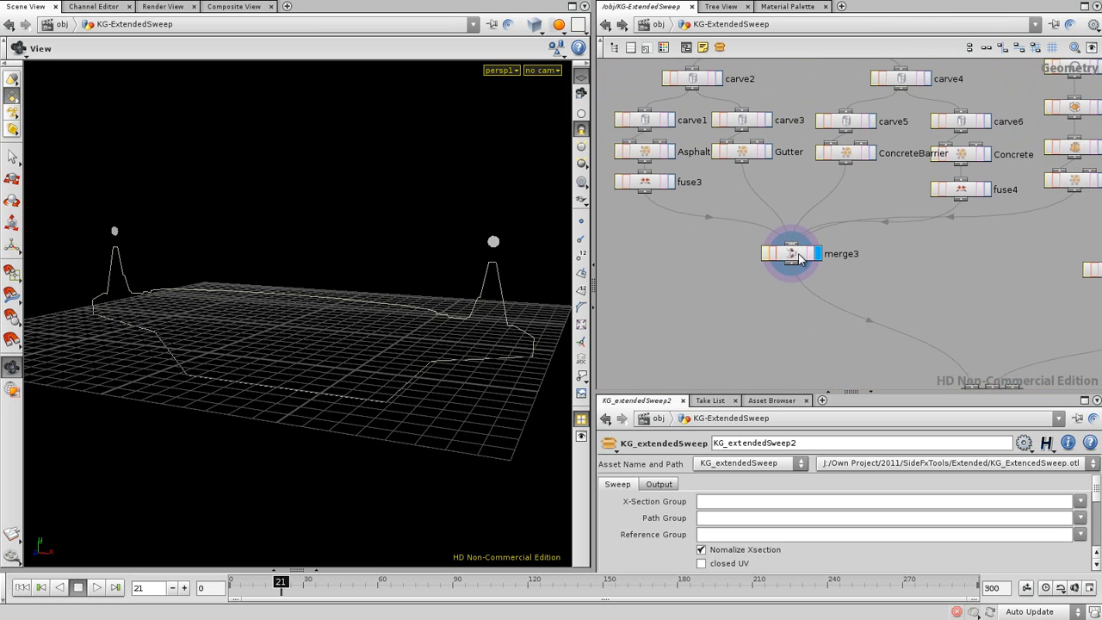
pyautogui.moveTo(664, 158)
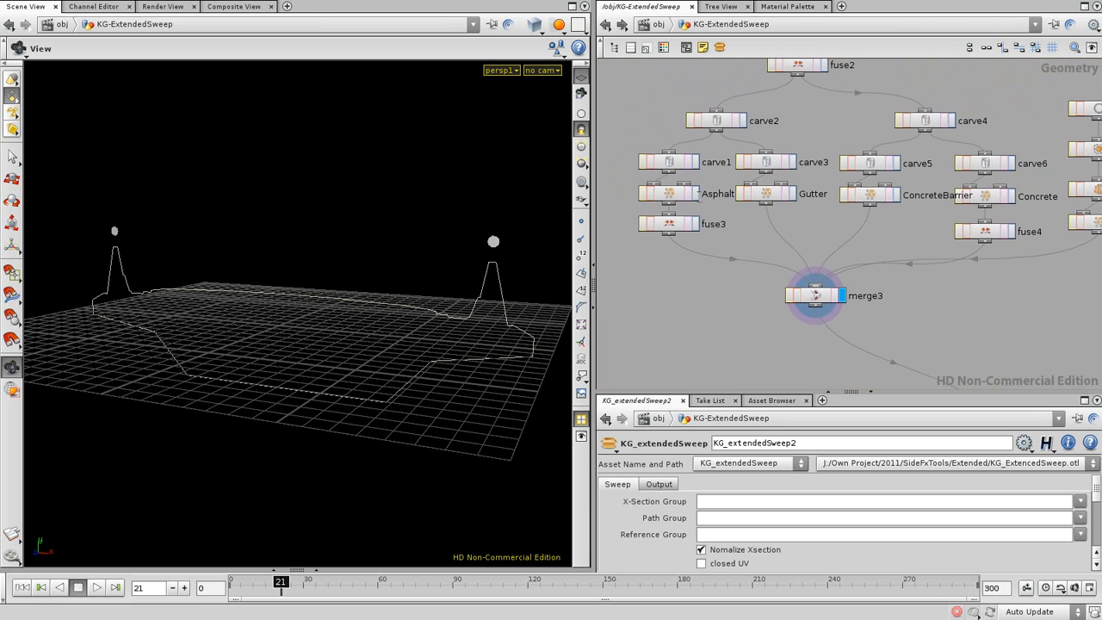
# Step: Preview the Asphalt, Gutter and Bar cross-section pieces in turn via their display flags
pyautogui.click(668, 193)
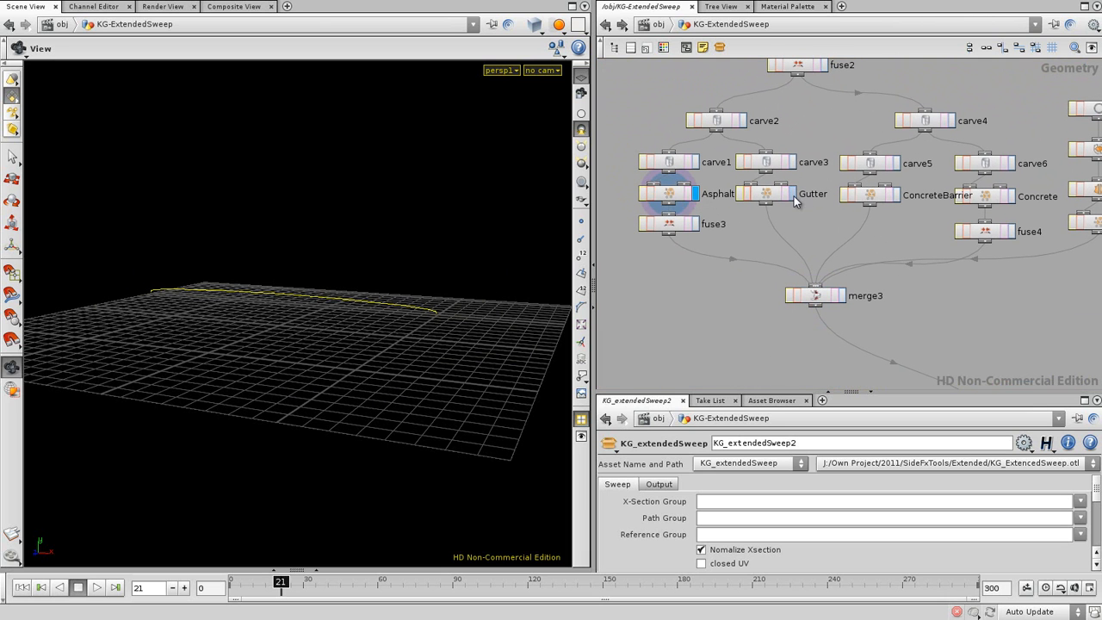
pyautogui.click(869, 195)
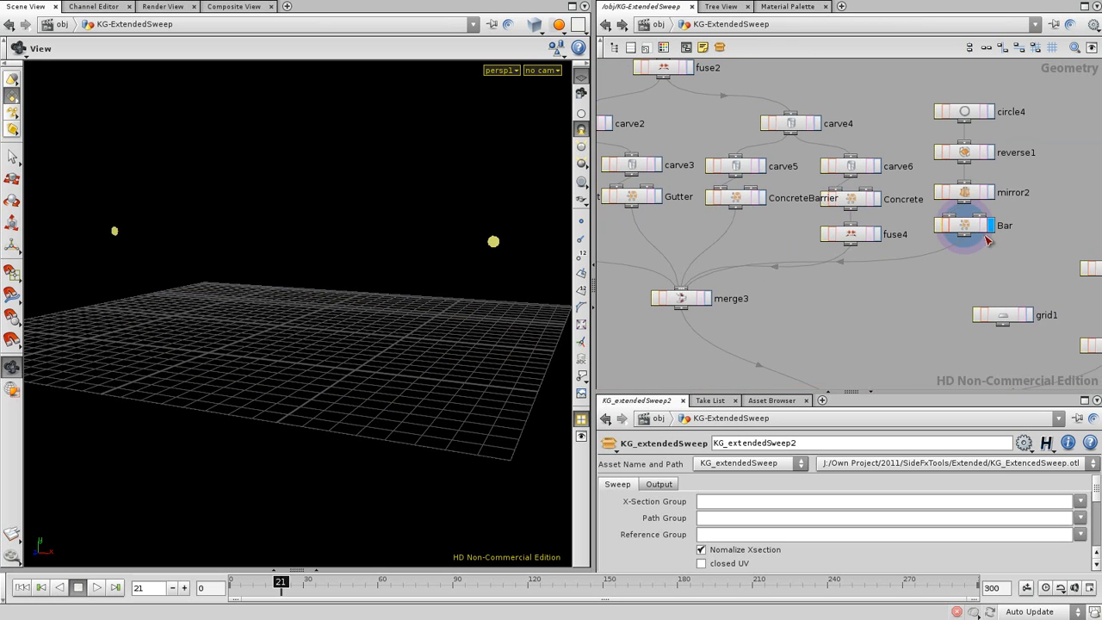
pyautogui.click(679, 298)
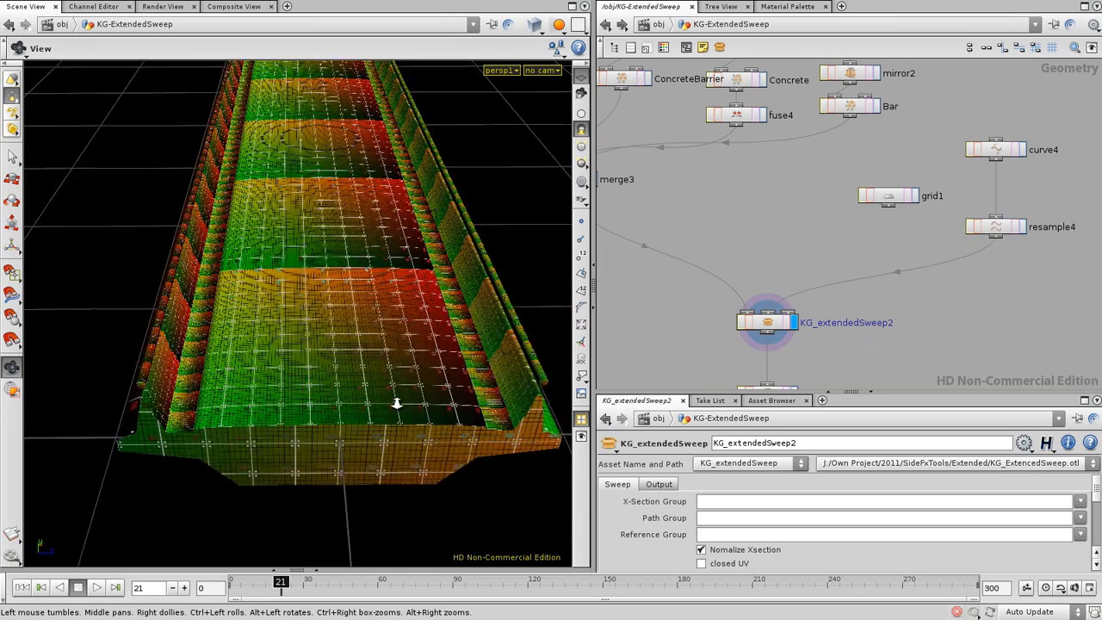
pyautogui.moveTo(396, 405); pyautogui.dragTo(427, 345)
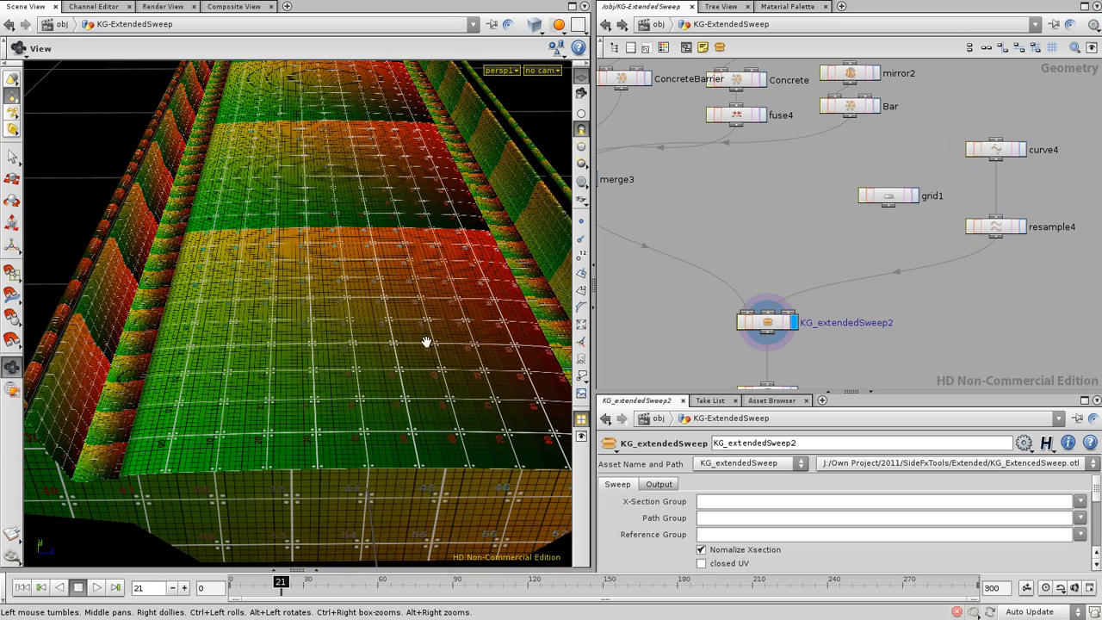
pyautogui.moveTo(269, 249)
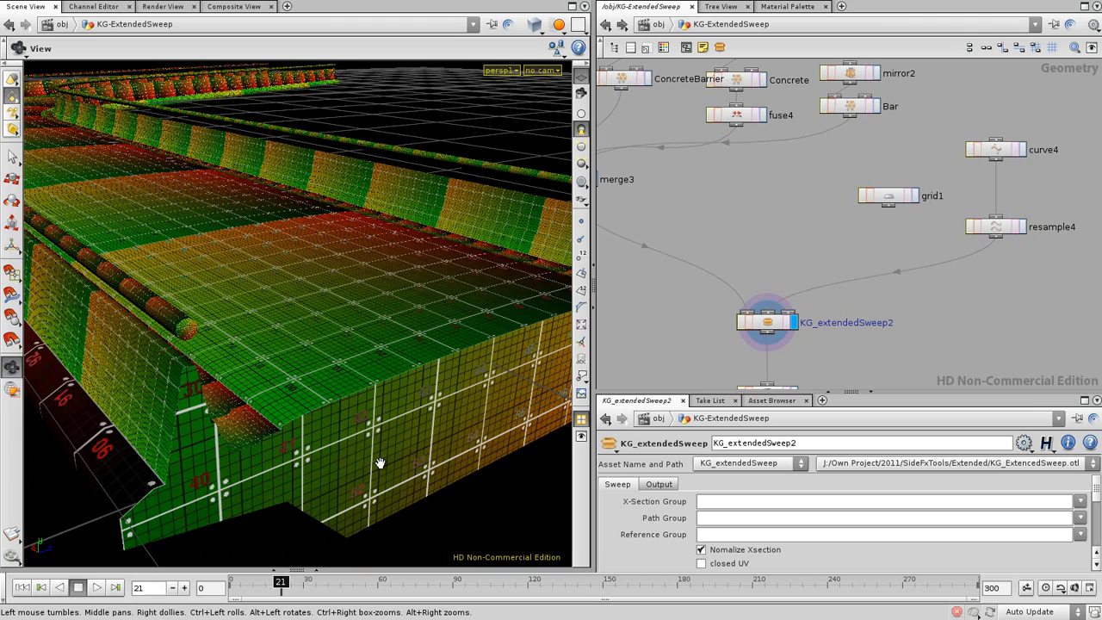
pyautogui.moveTo(379, 461); pyautogui.dragTo(279, 376)
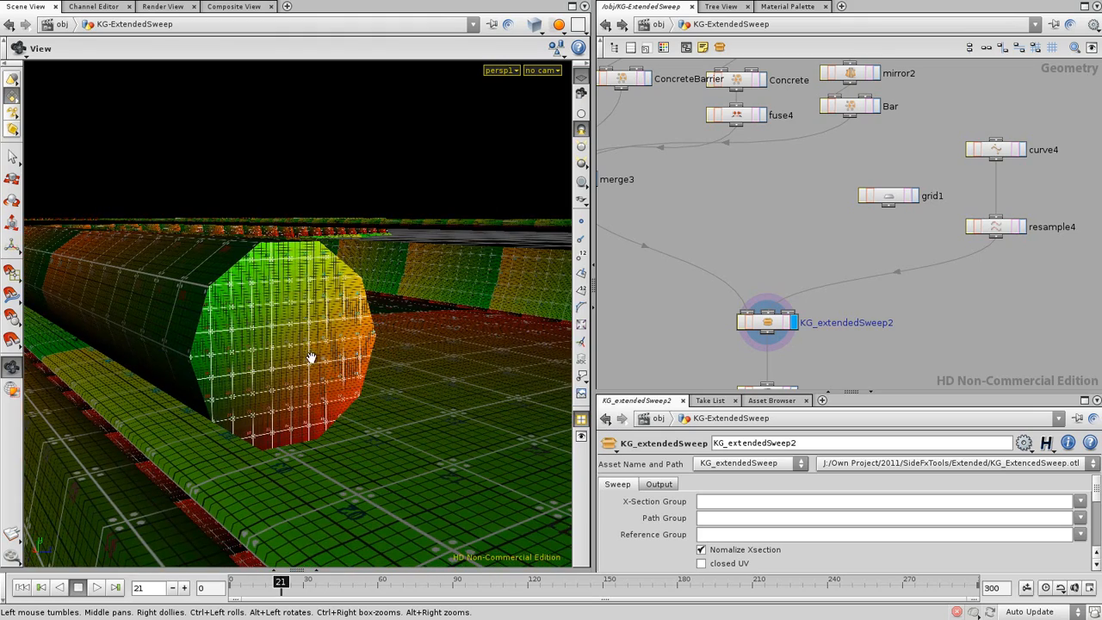
pyautogui.moveTo(309, 356); pyautogui.dragTo(396, 222)
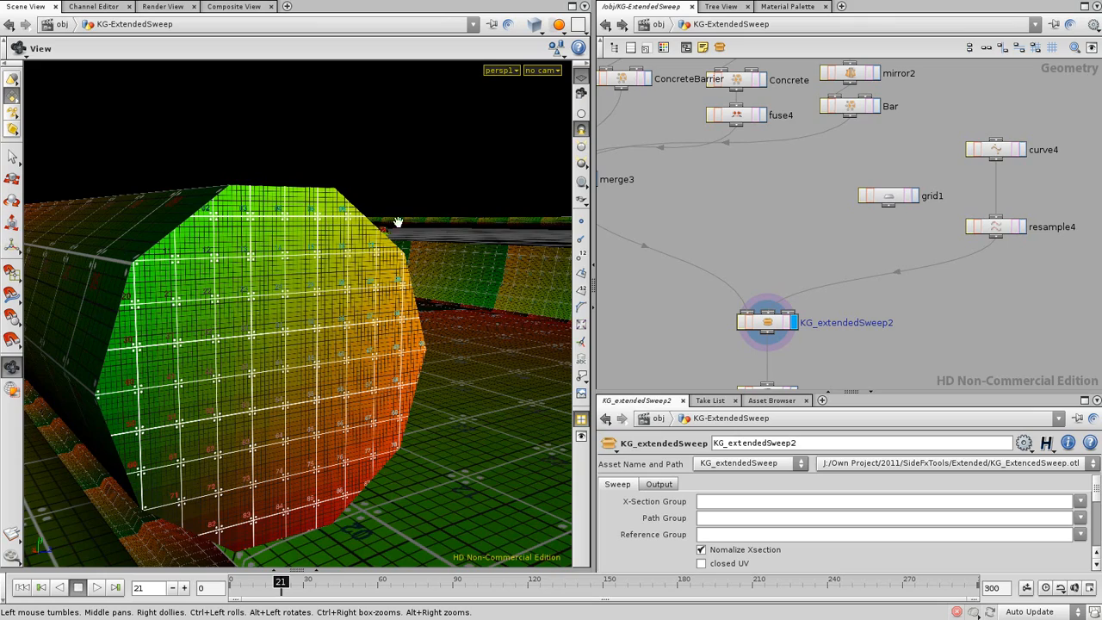
pyautogui.moveTo(396, 222); pyautogui.dragTo(413, 334)
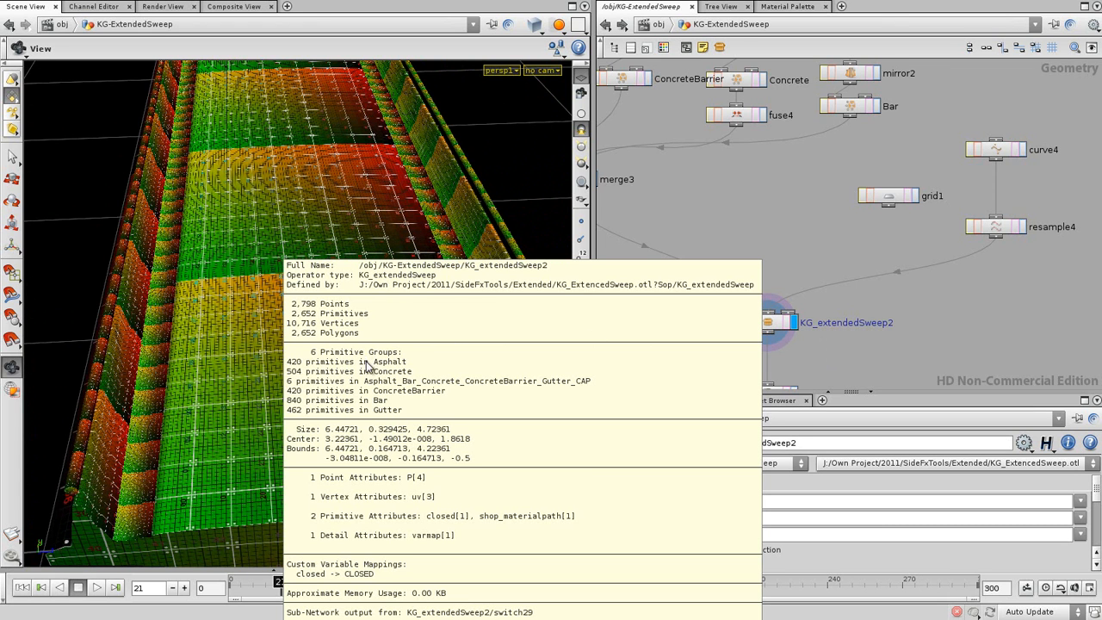
pyautogui.moveTo(375, 411)
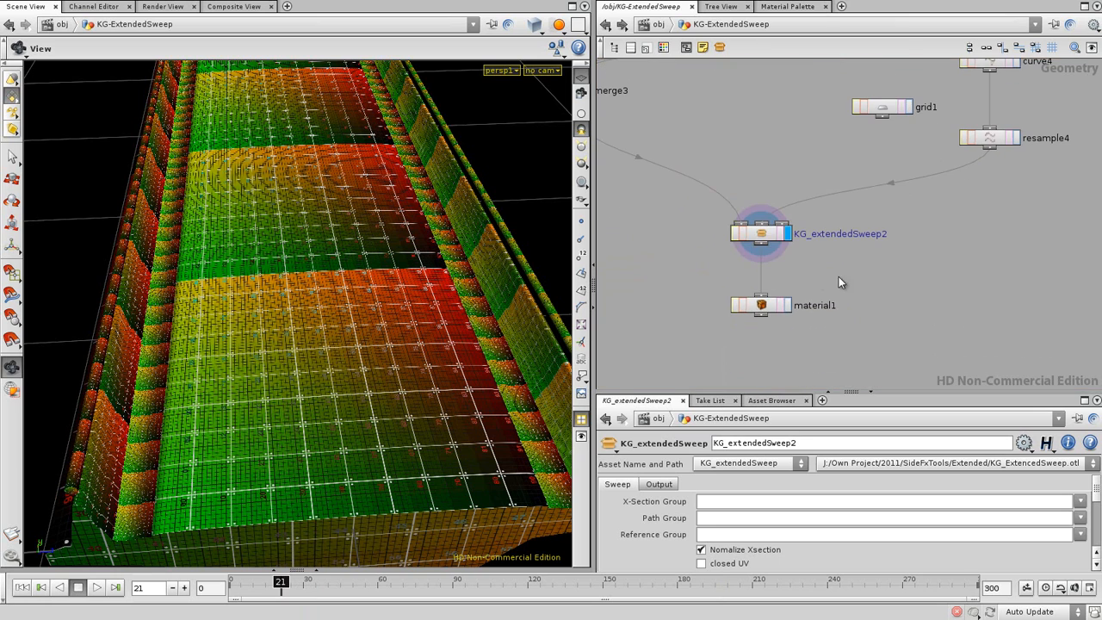
# Step: Display material1 so the road shows its Concrete2 and asphalt assignments across six material slots
pyautogui.click(761, 234)
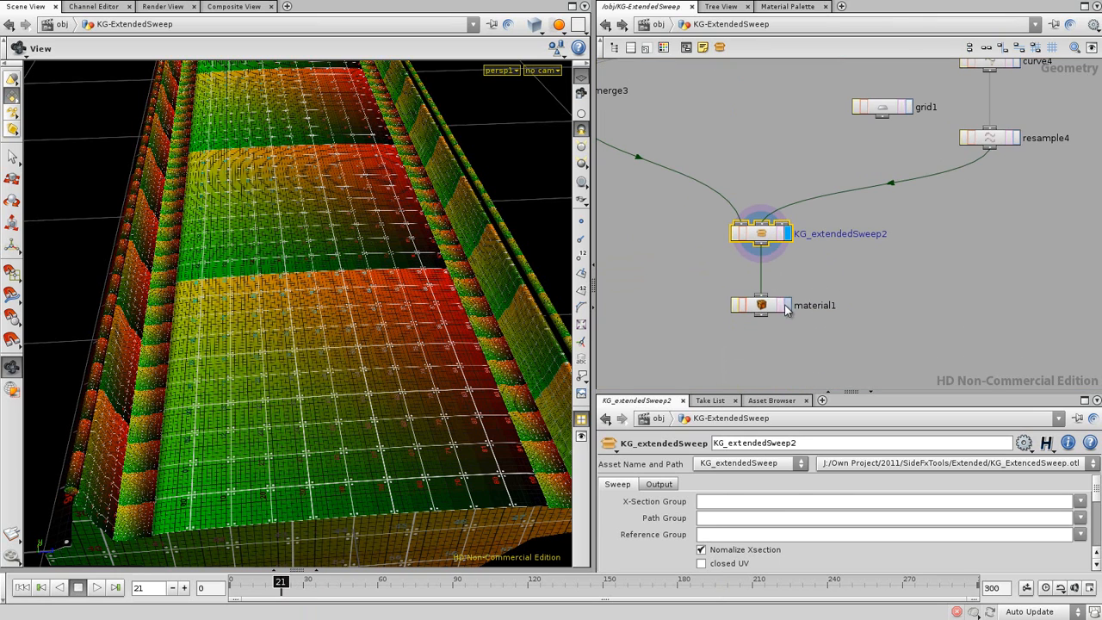
pyautogui.click(761, 305)
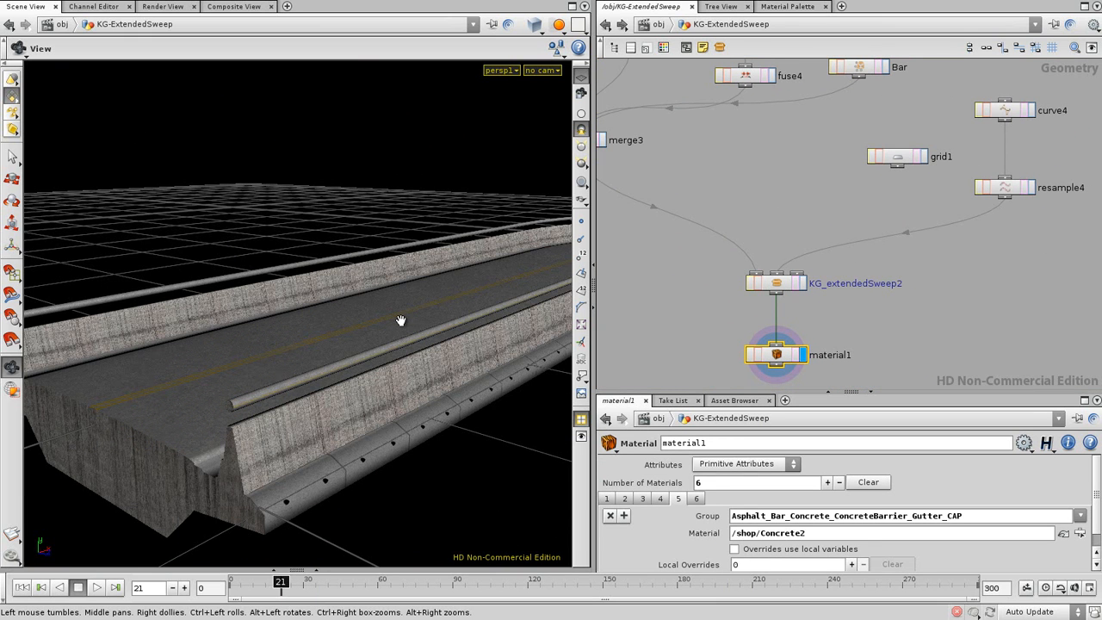
# Step: Show KG_extendedSweep2's Sweep options and pull back to see the textured road along its curve
pyautogui.click(774, 283)
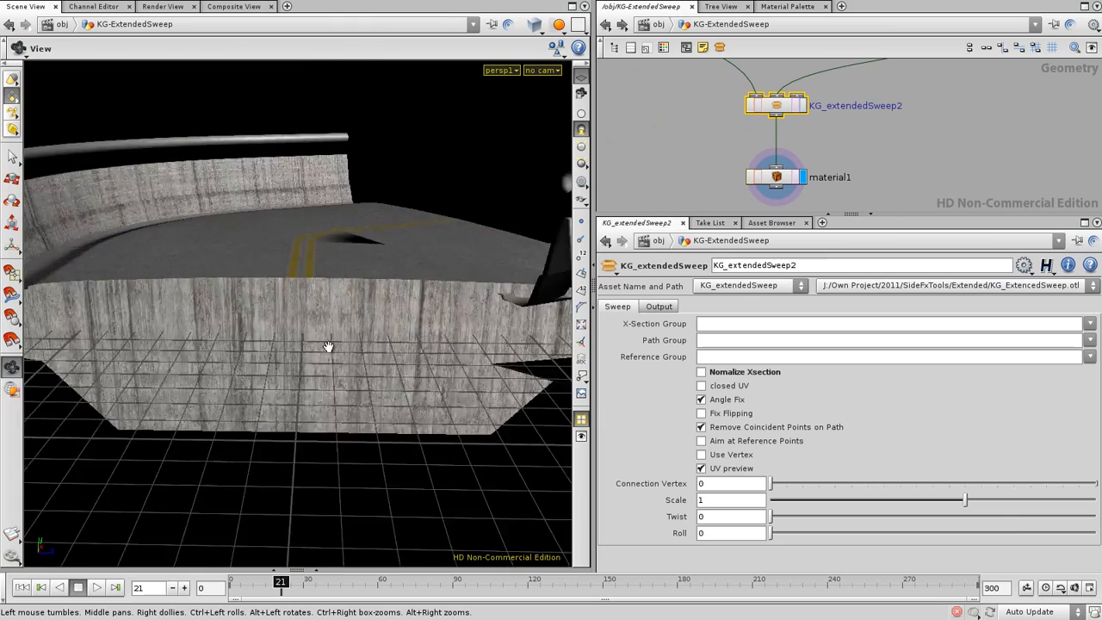
pyautogui.moveTo(327, 347); pyautogui.dragTo(302, 399)
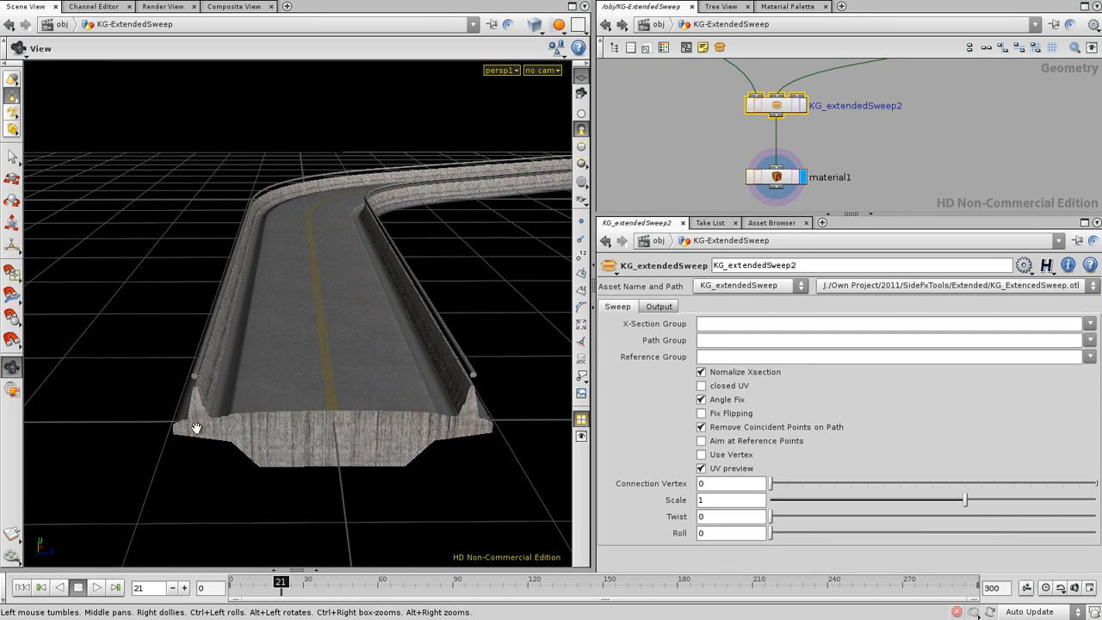
pyautogui.moveTo(437, 457)
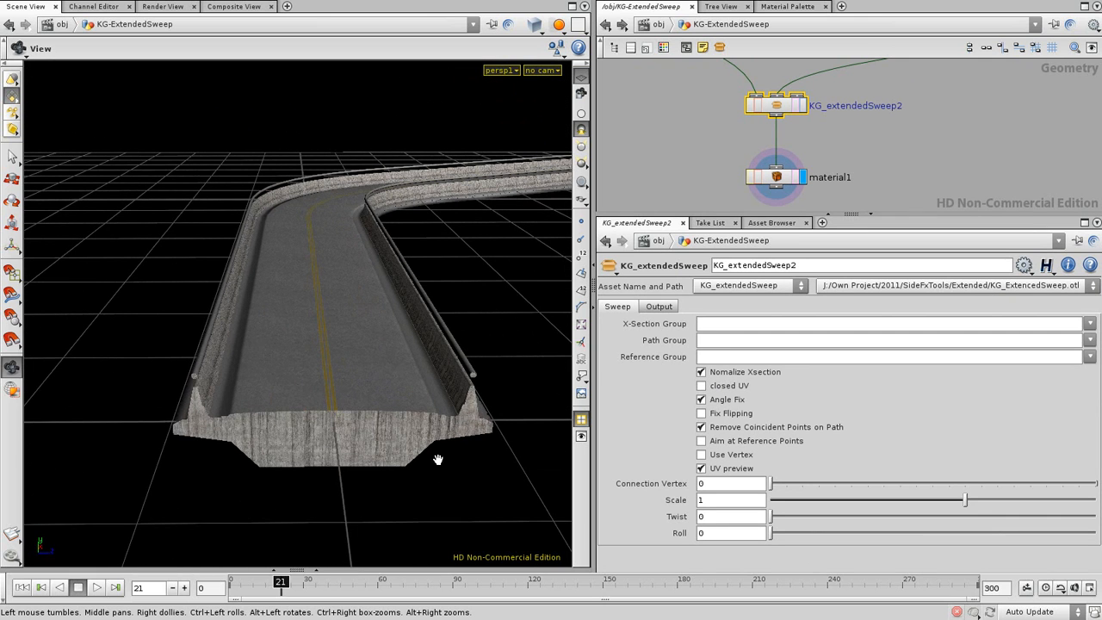
pyautogui.moveTo(495, 424)
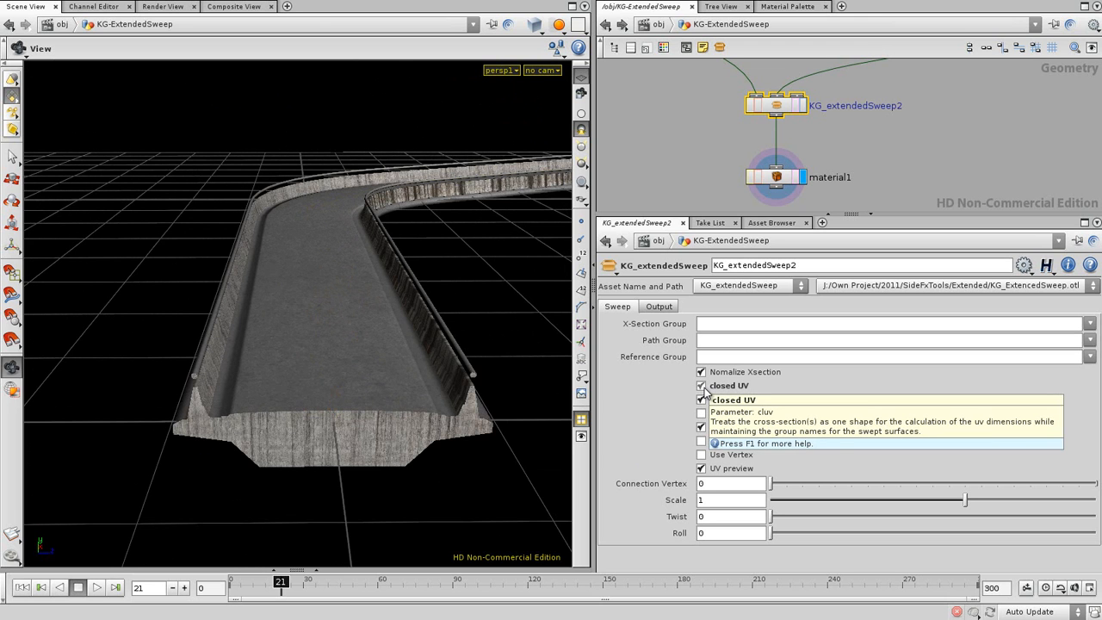
# Step: Enable closed UV and Fix Flipping, then display the sweep's own output with UV colour preview
pyautogui.click(702, 385)
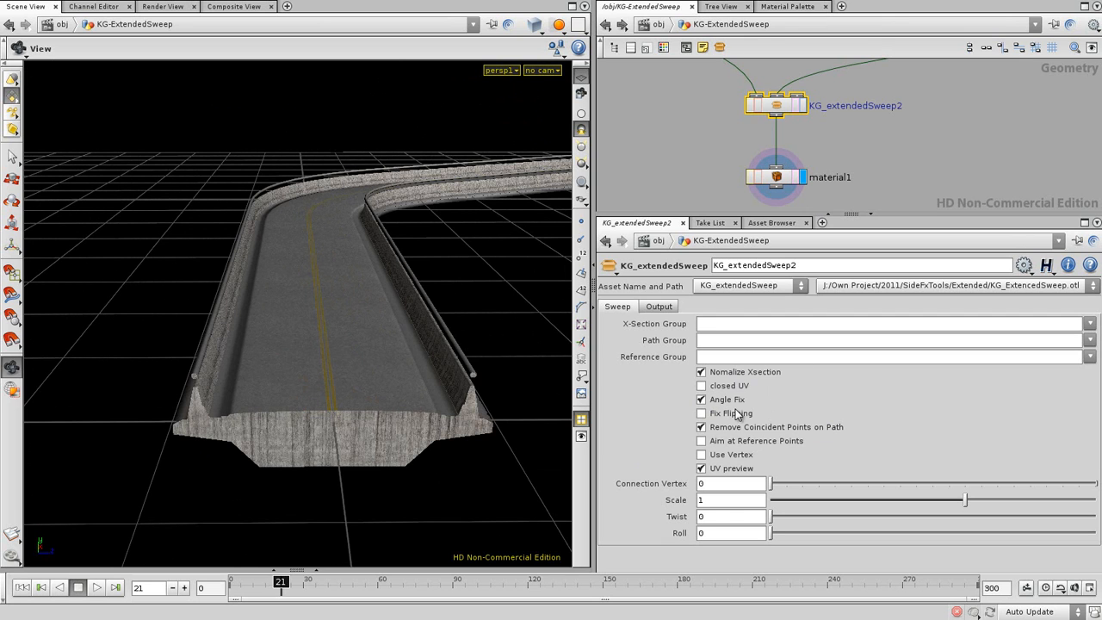
pyautogui.moveTo(730, 413)
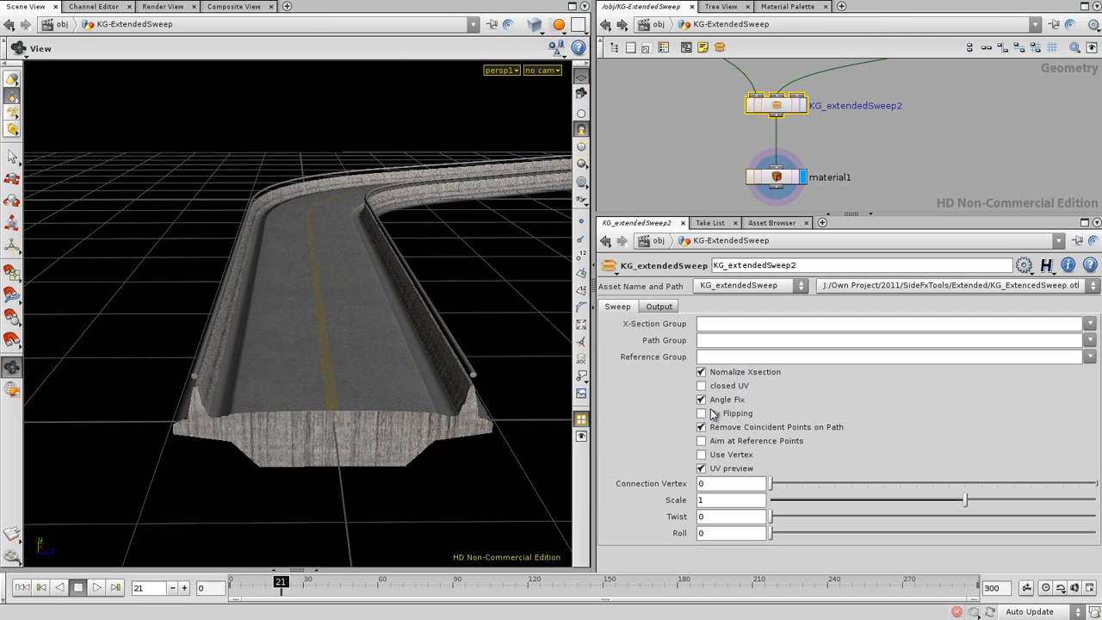
pyautogui.click(701, 413)
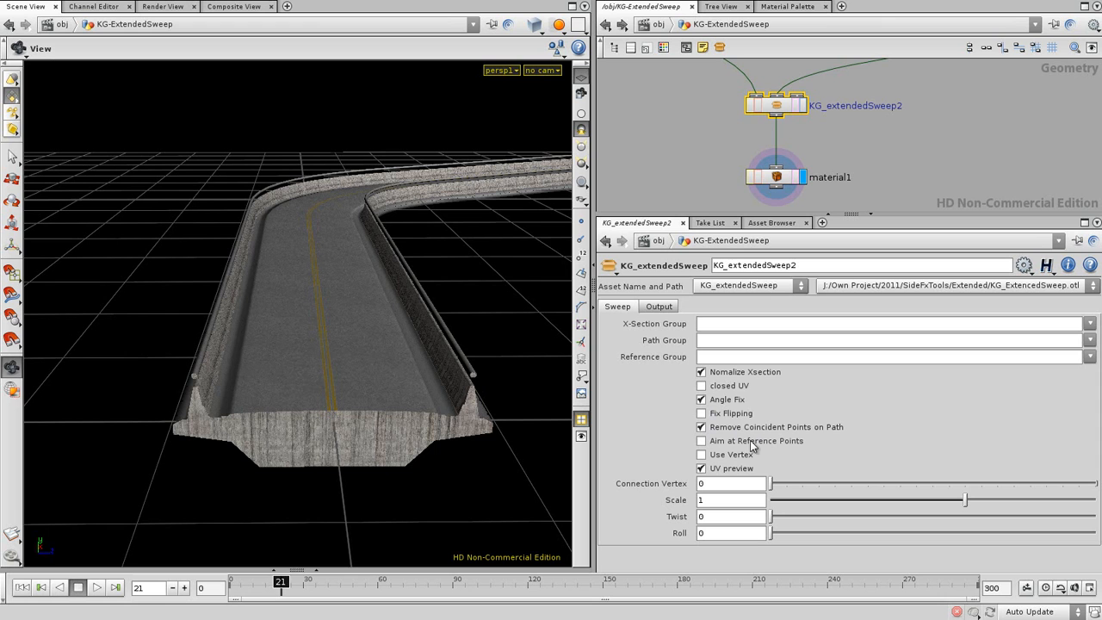
pyautogui.moveTo(771, 465)
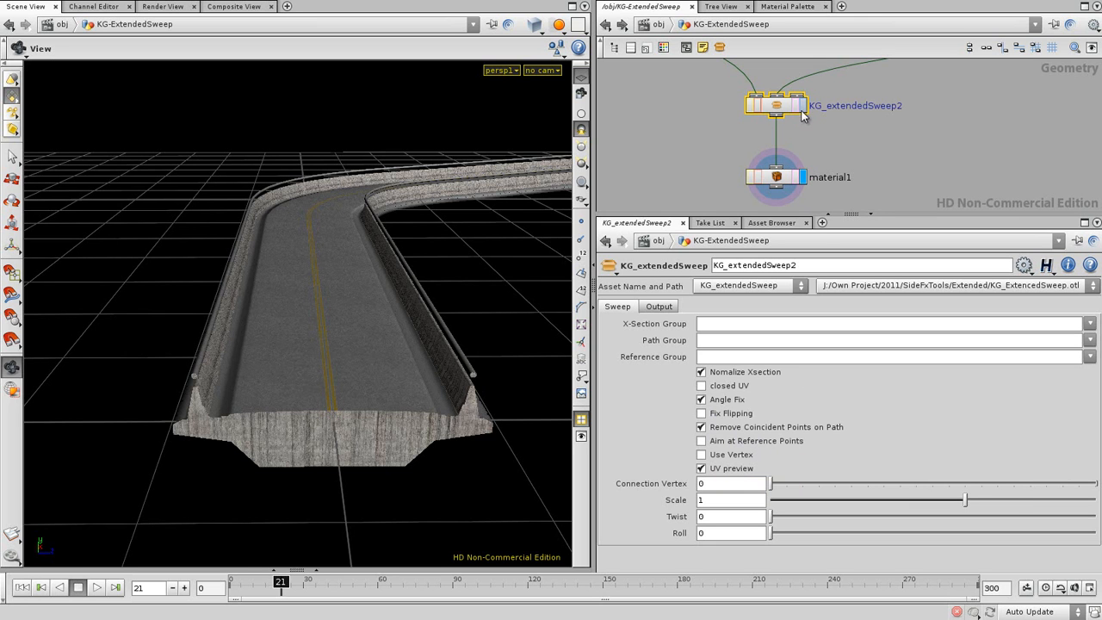
pyautogui.click(700, 468)
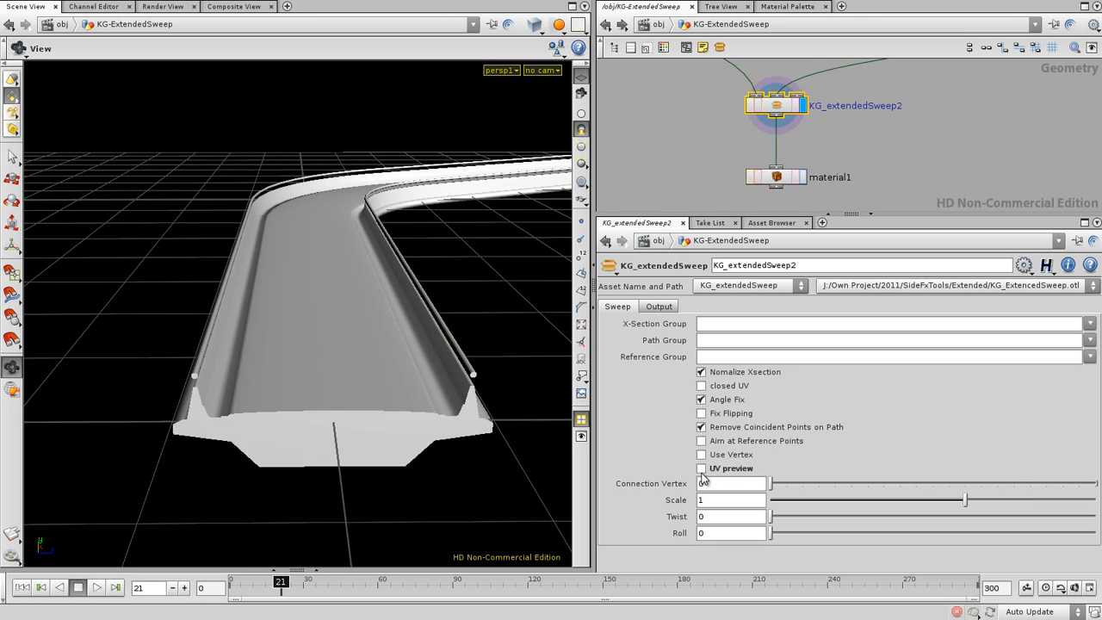
pyautogui.click(701, 469)
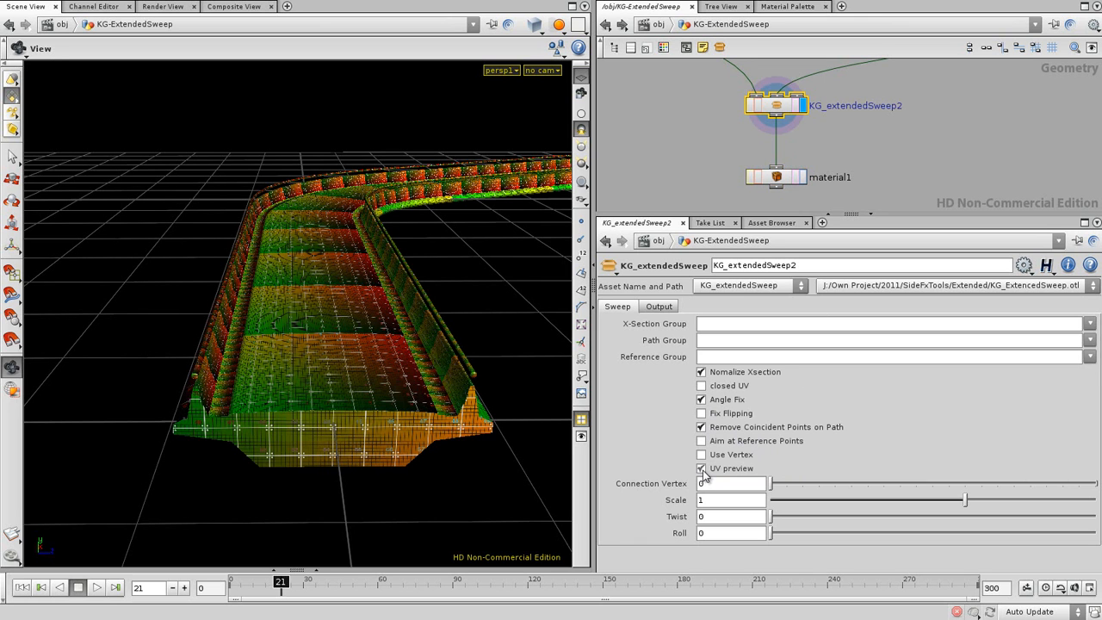
pyautogui.click(657, 307)
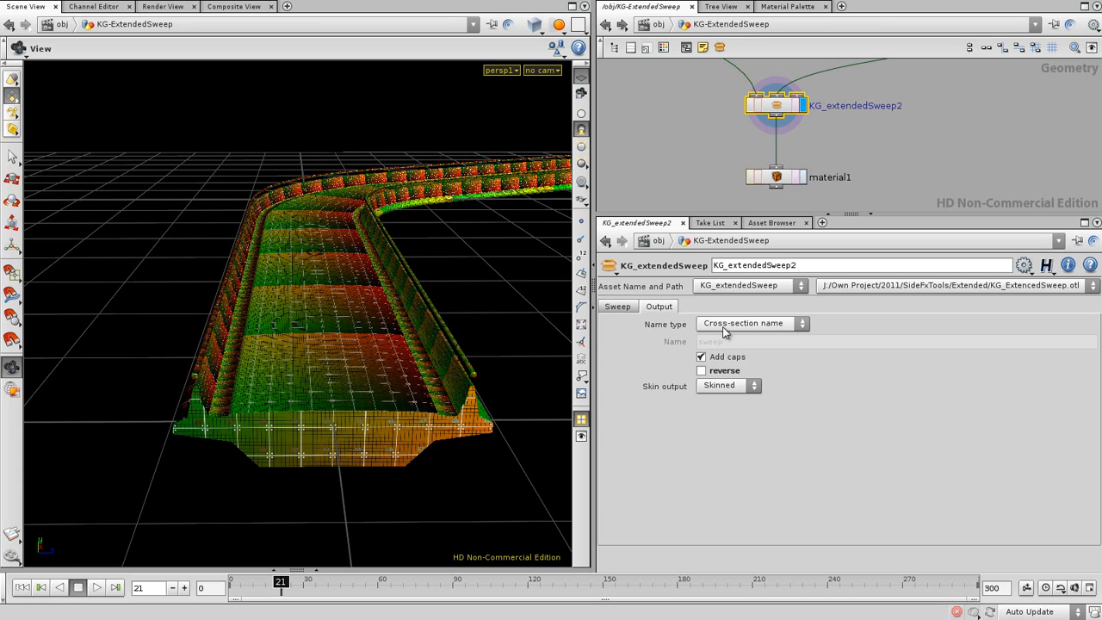
# Step: Name the output groups with custom prefix 'sweep' (sweep_005, sweep_CAP_002), then revert to cross-section names
pyautogui.click(750, 324)
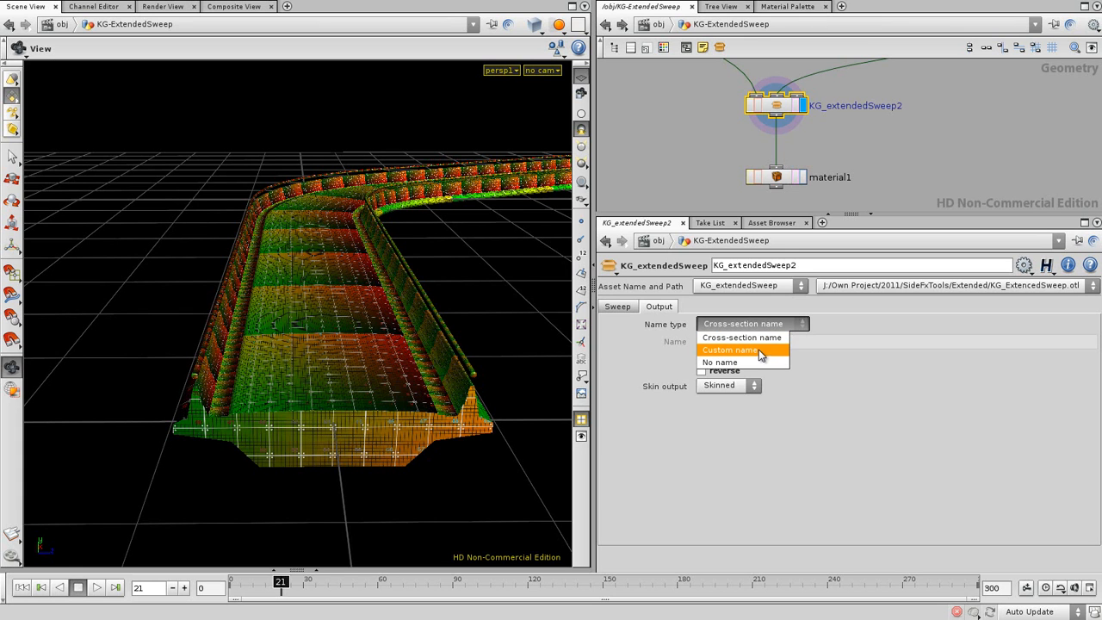
pyautogui.click(729, 350)
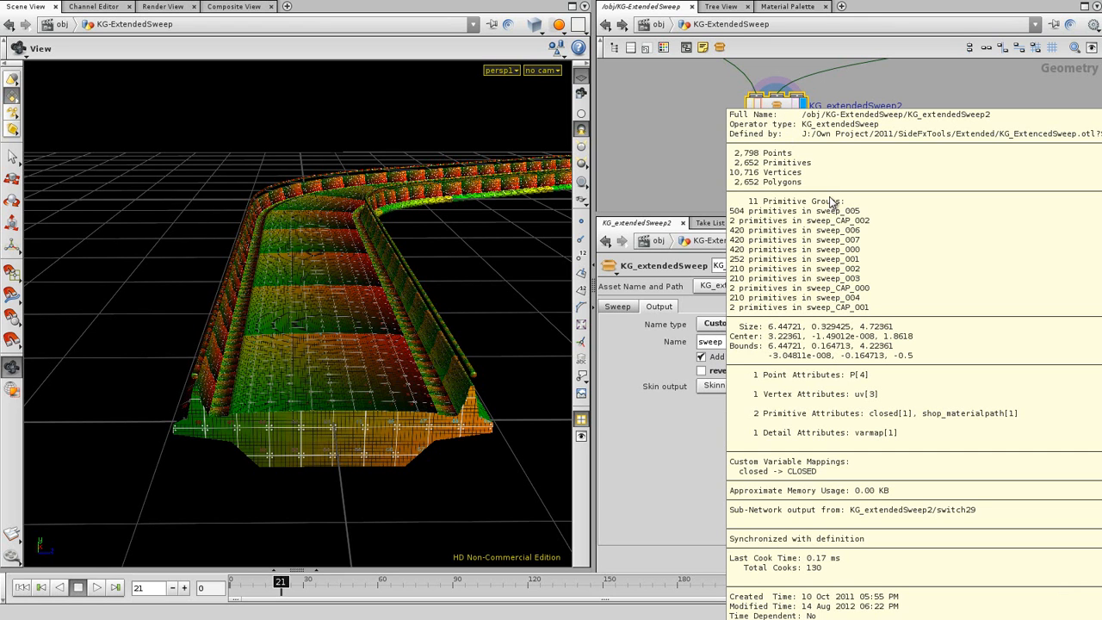
pyautogui.moveTo(857, 241)
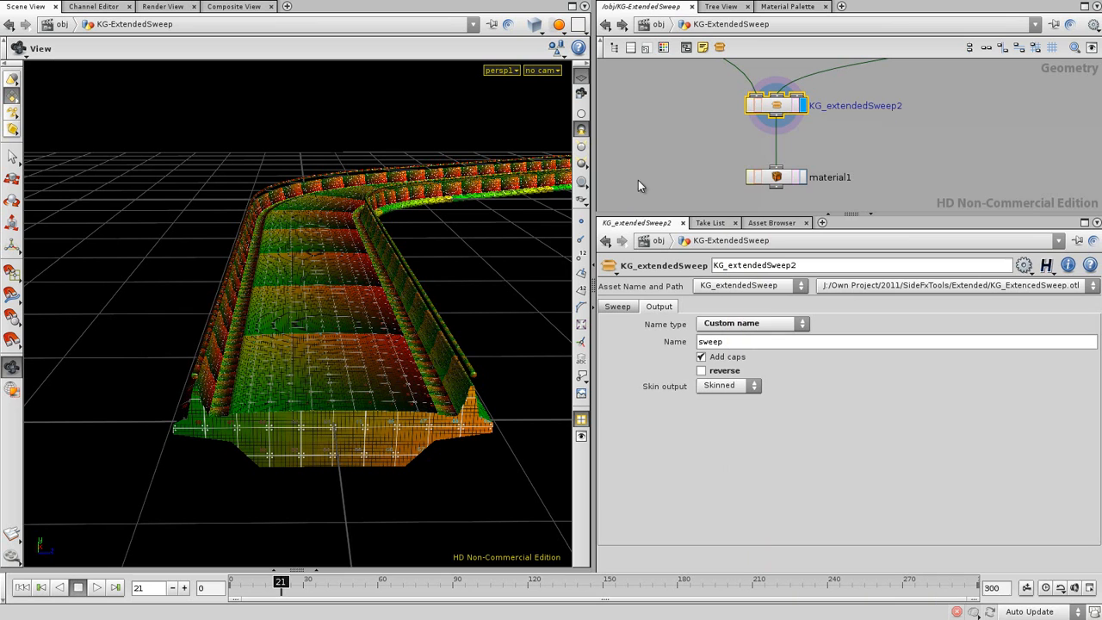
pyautogui.click(750, 323)
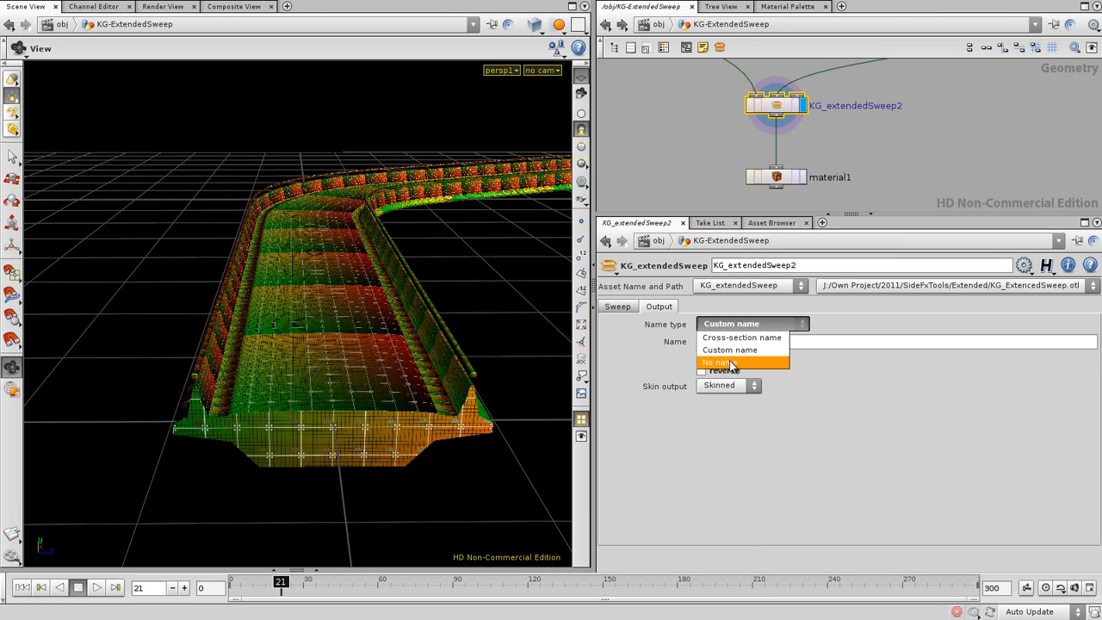
pyautogui.click(714, 362)
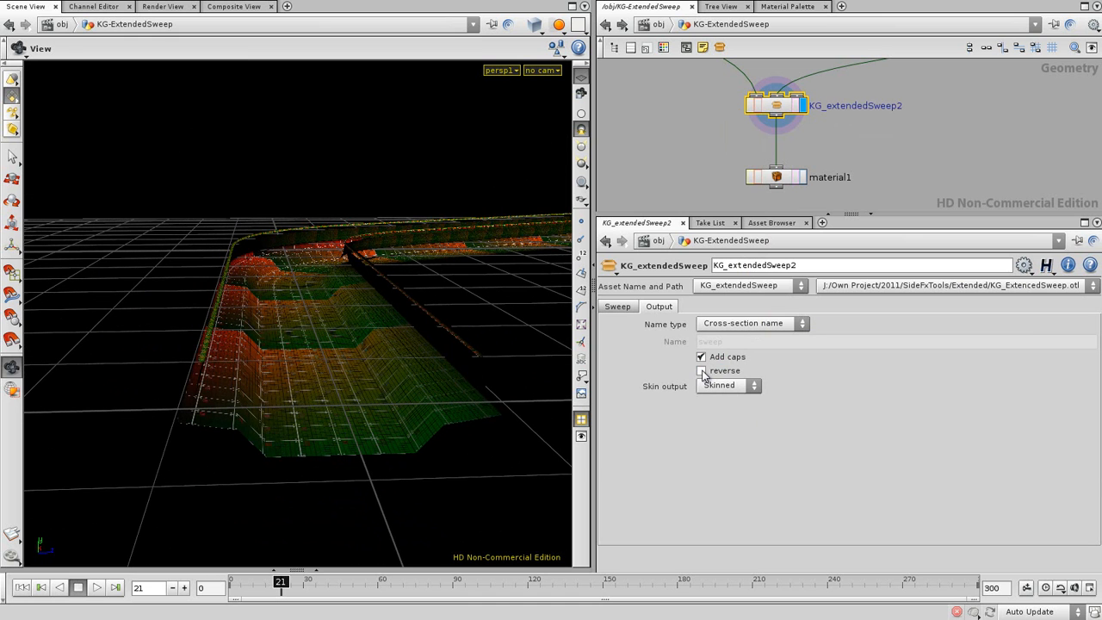
pyautogui.click(726, 386)
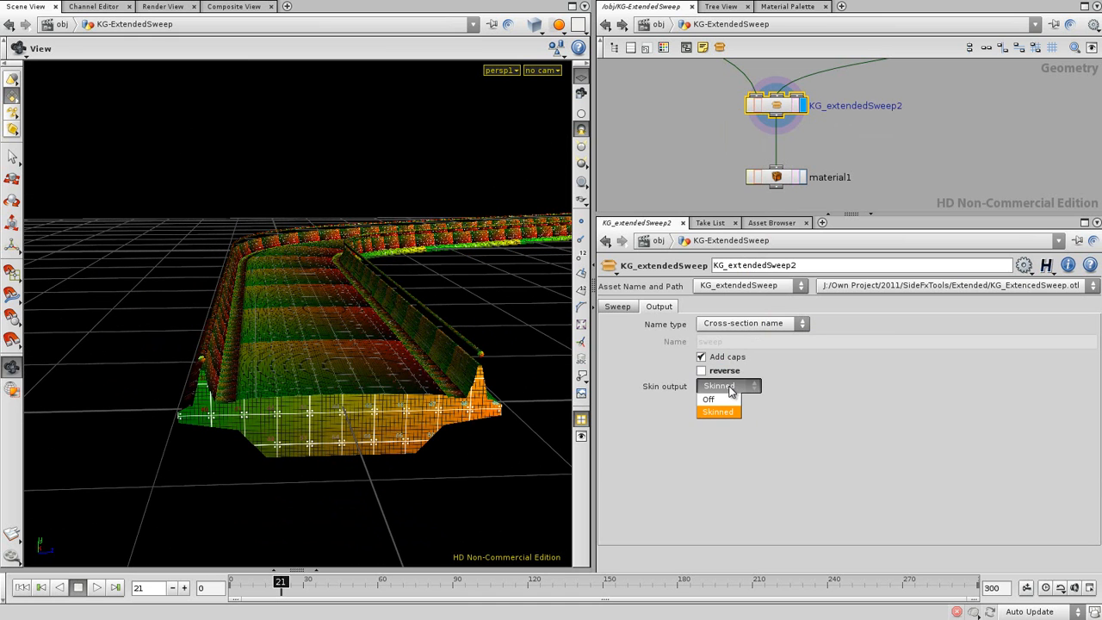
pyautogui.click(708, 399)
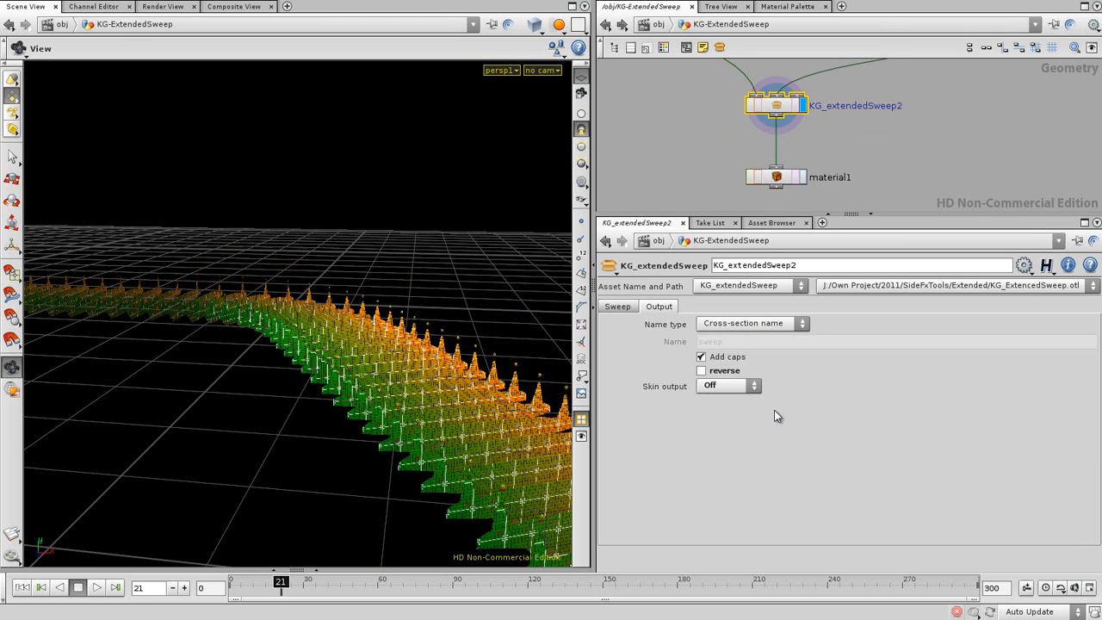
pyautogui.click(726, 386)
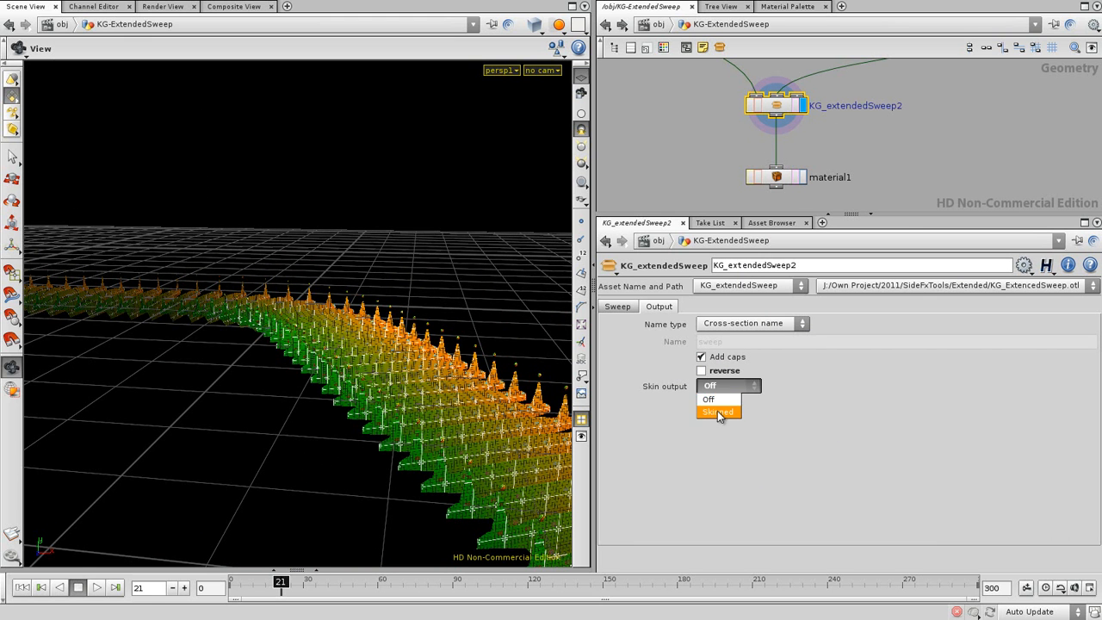
pyautogui.click(718, 411)
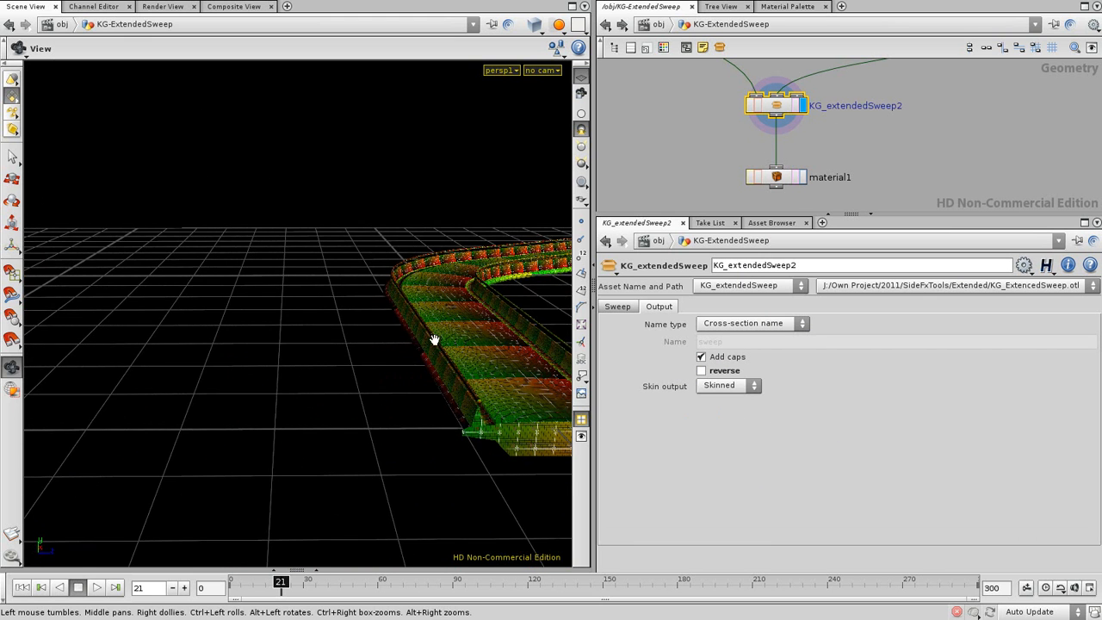